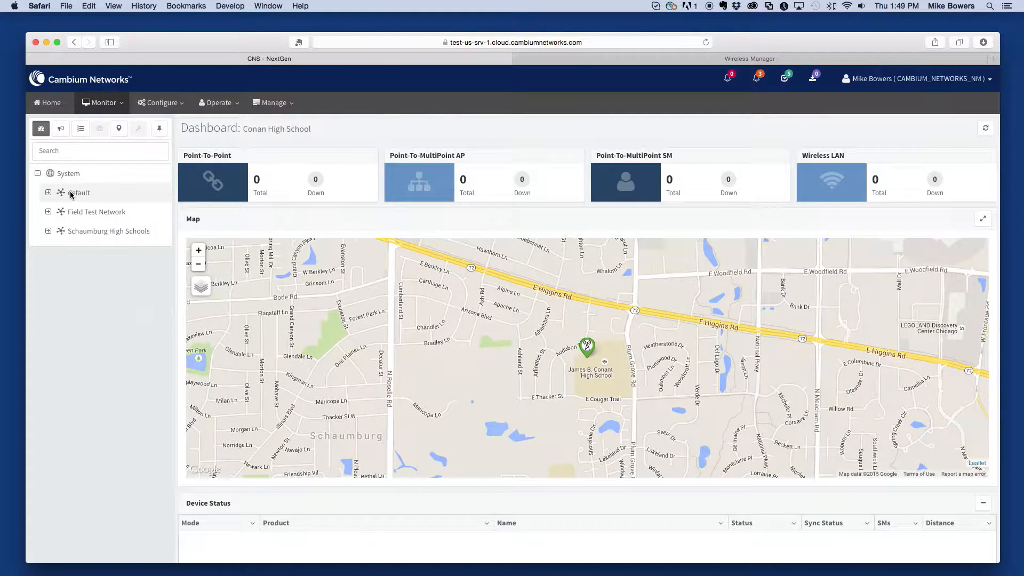
# Review the default network dashboard, then Field Test Network and its Cambium Networks tower.
pyautogui.click(77, 193)
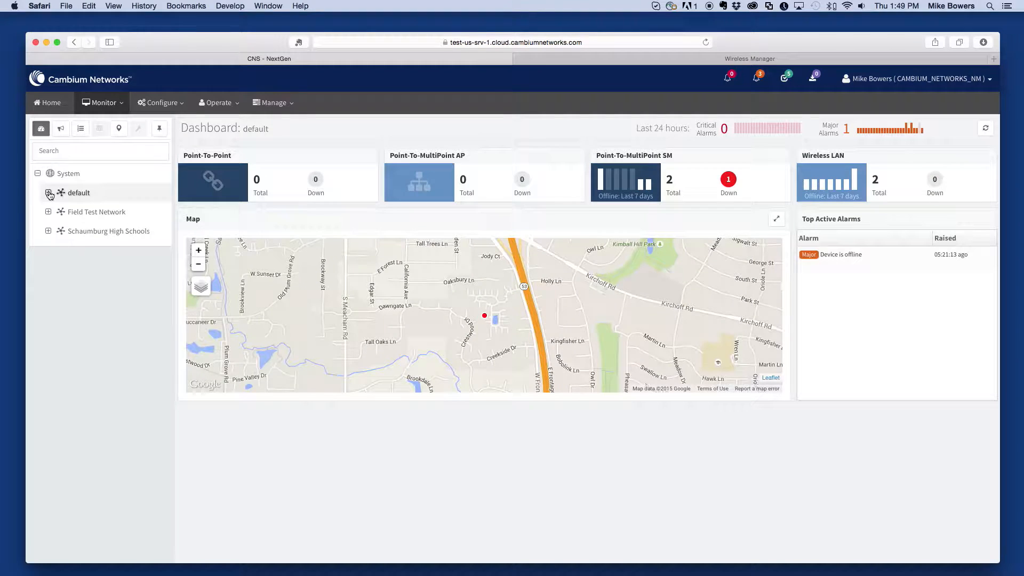
pyautogui.click(48, 193)
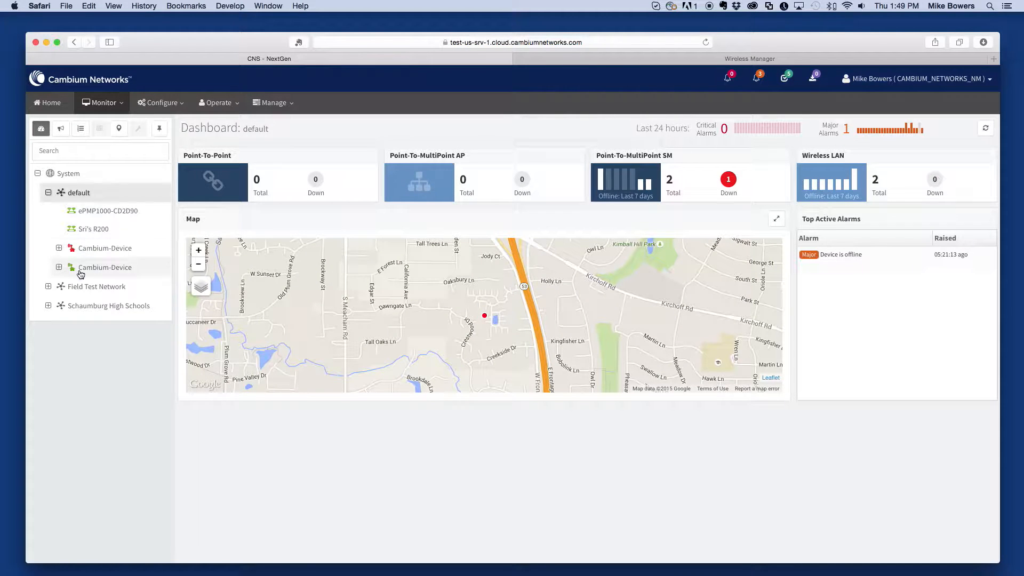
pyautogui.click(95, 286)
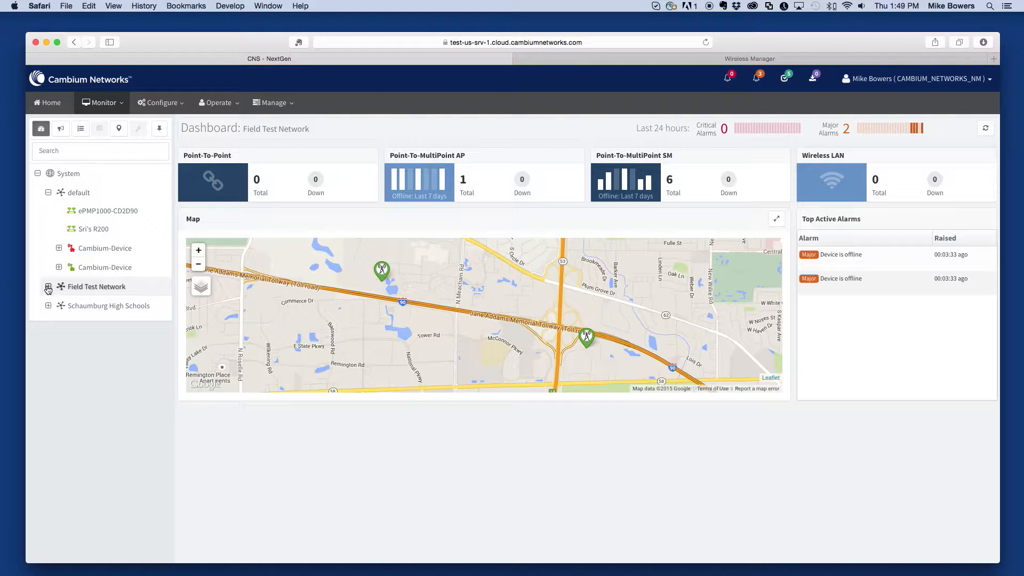
pyautogui.click(48, 287)
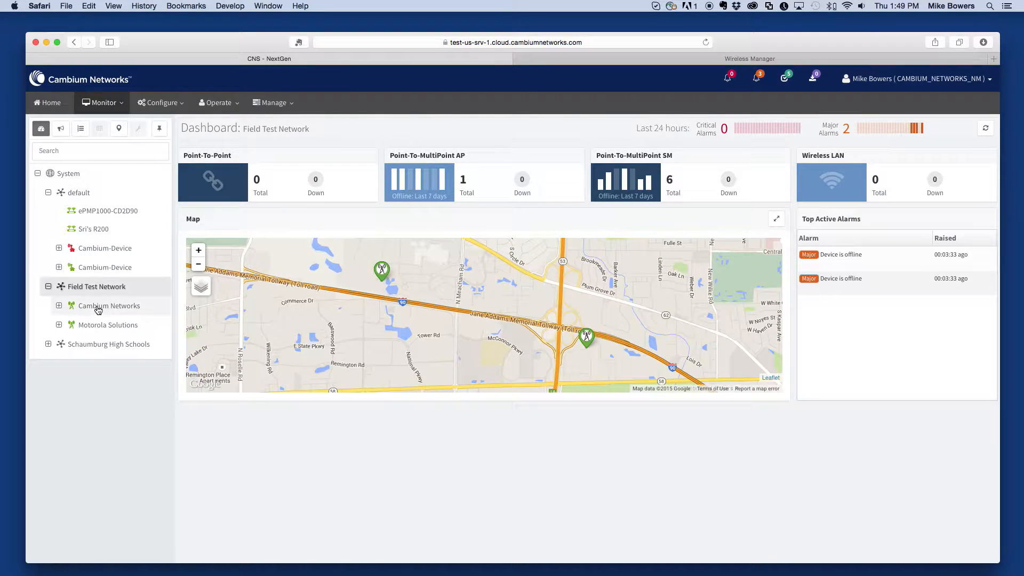
pyautogui.click(109, 306)
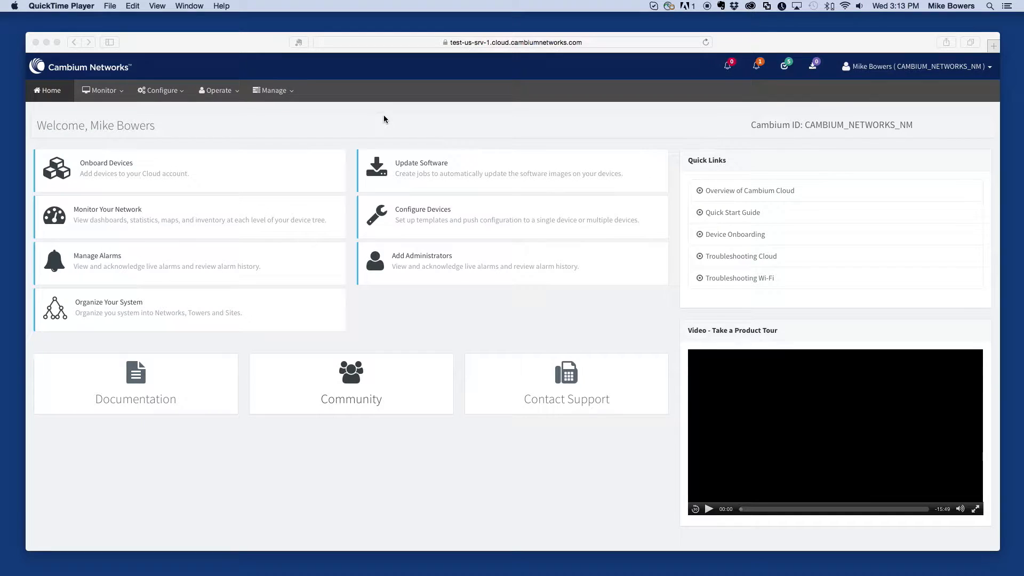
pyautogui.moveTo(338, 161)
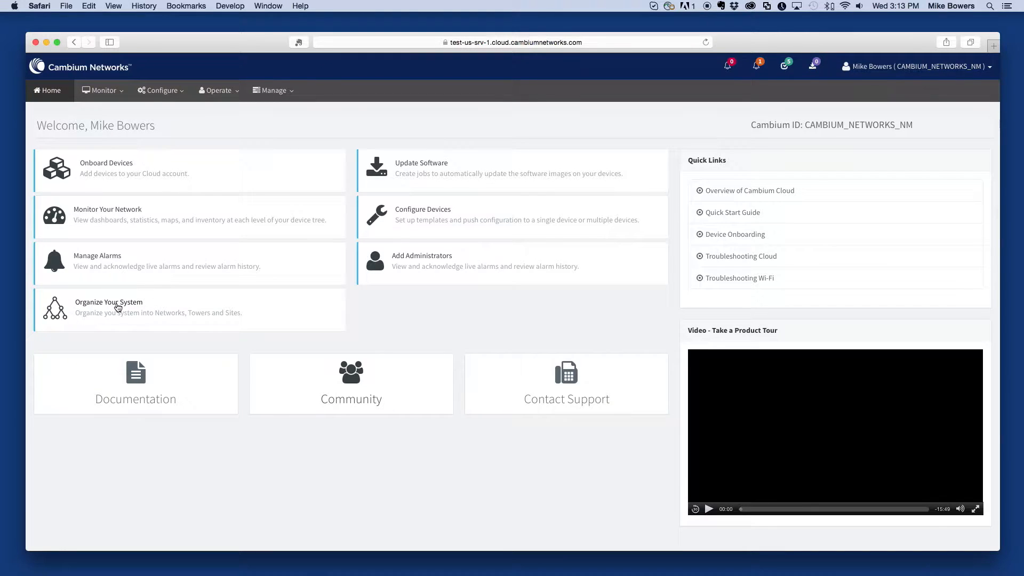
# Go to the Organize Your System page from the Home welcome page.
pyautogui.click(108, 307)
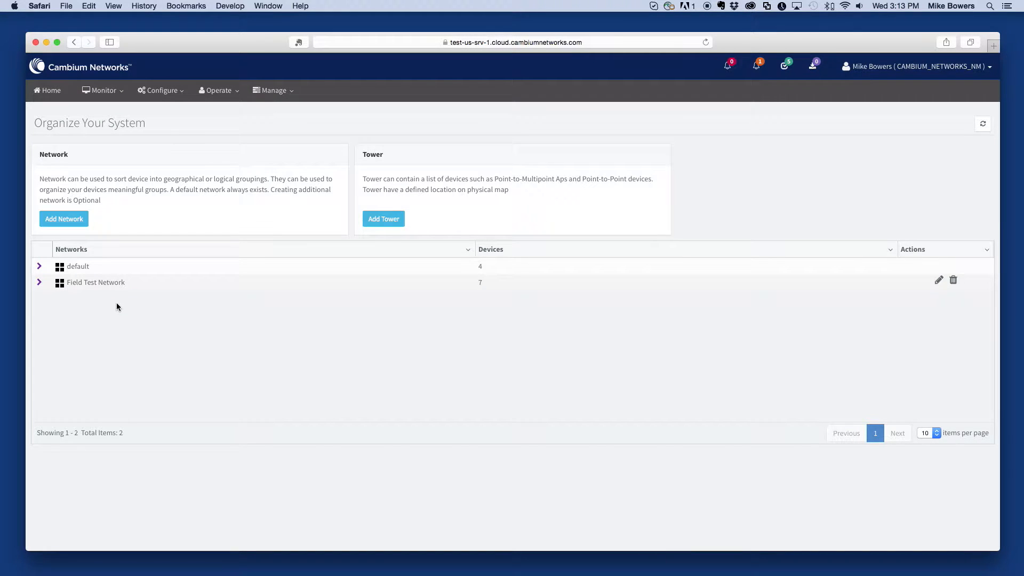
pyautogui.moveTo(149, 269)
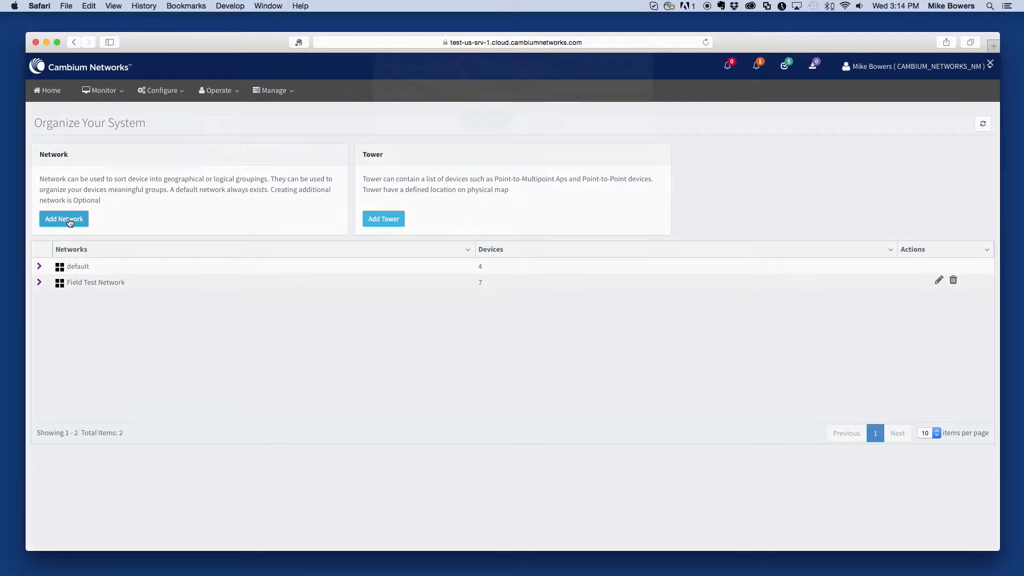
# Add a network named 'Schaumburg High Schools', saved with 0 devices.
pyautogui.write('Schaumburg High Schools')
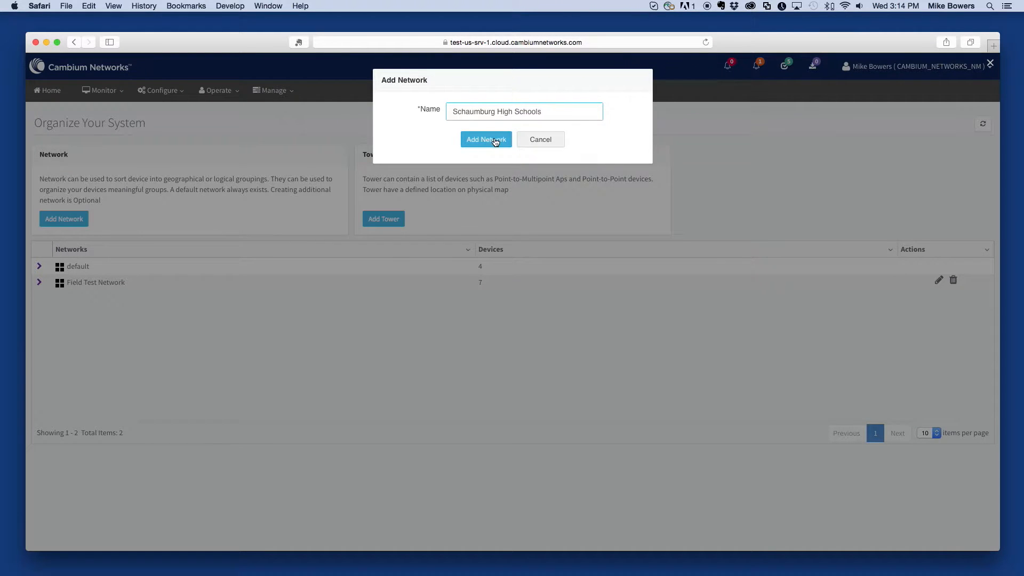
pyautogui.click(486, 138)
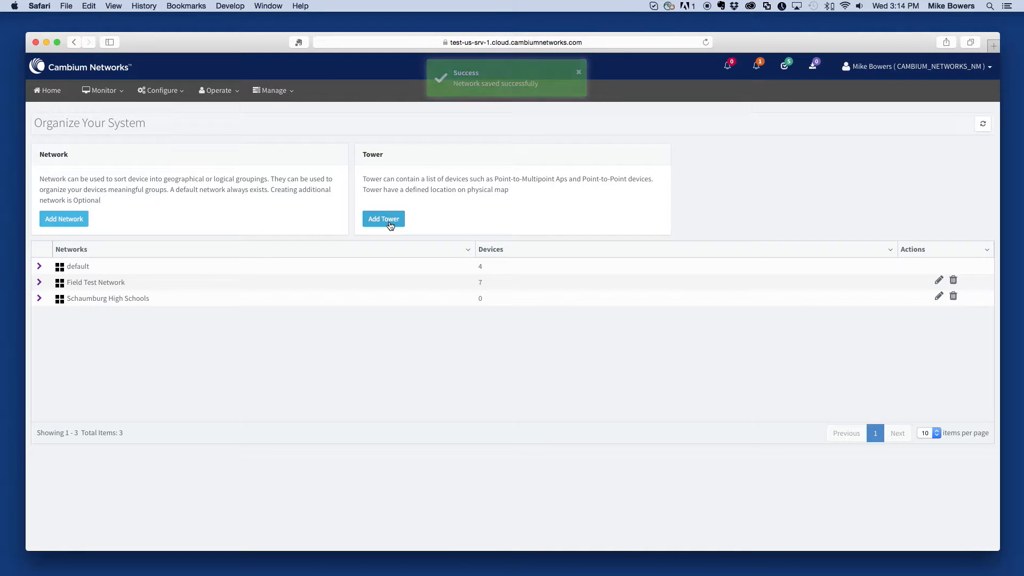
# Add tower 'Conan High School' to Schaumburg High Schools at latitude 42.038, longitude -88.064.
pyautogui.click(383, 219)
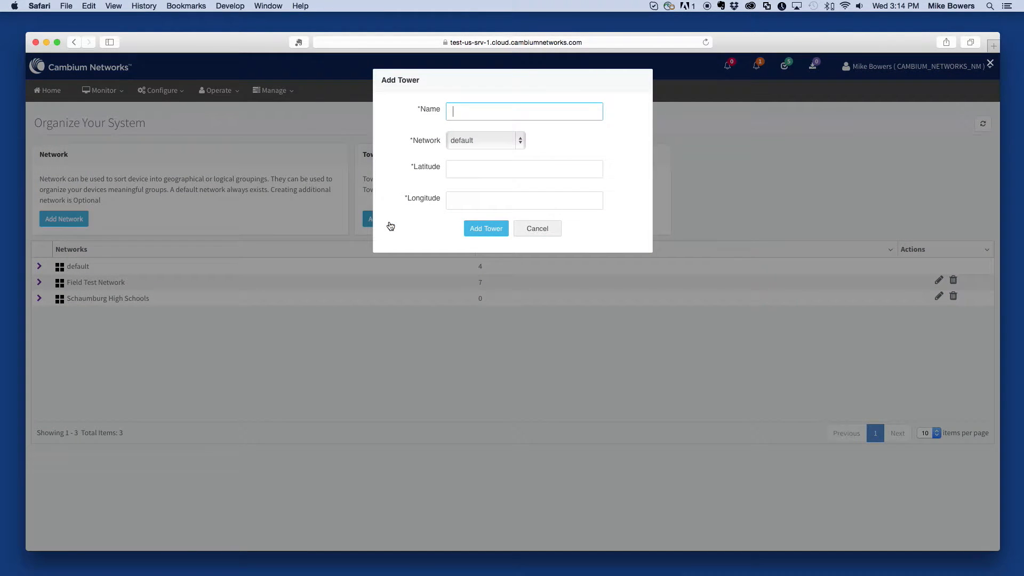
pyautogui.write('Conant')
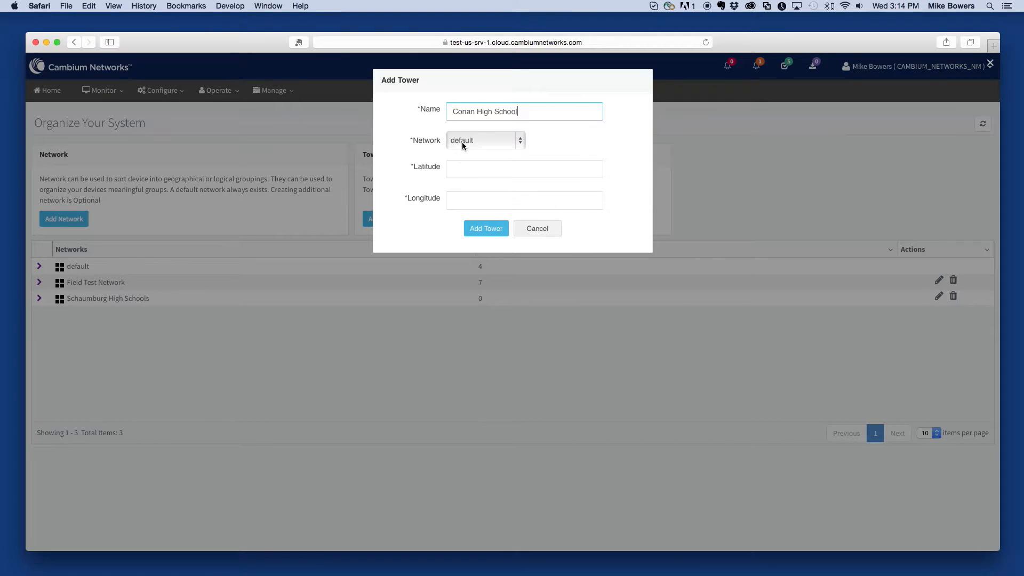
pyautogui.click(484, 140)
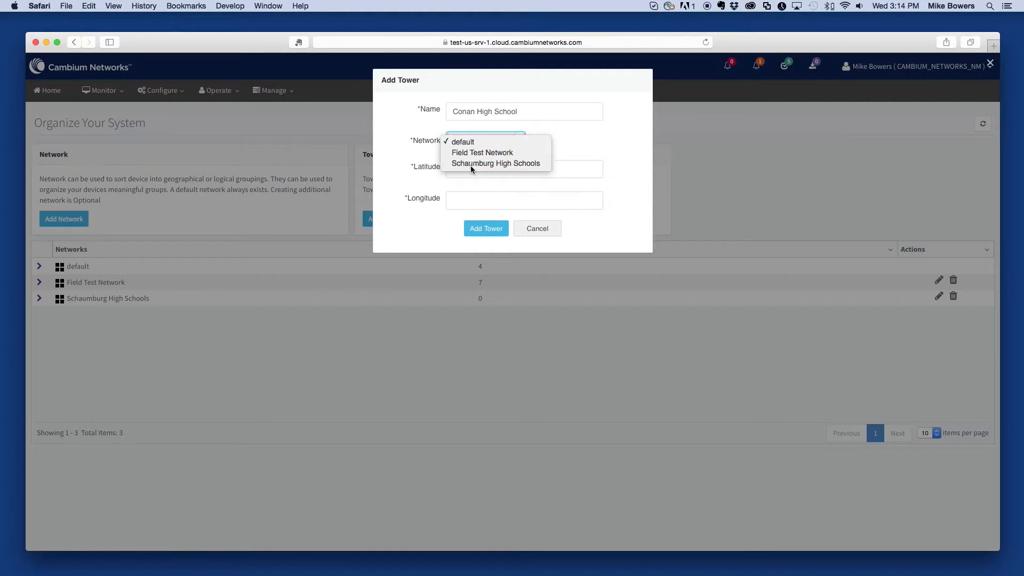
pyautogui.click(496, 163)
pyautogui.write('42.038')
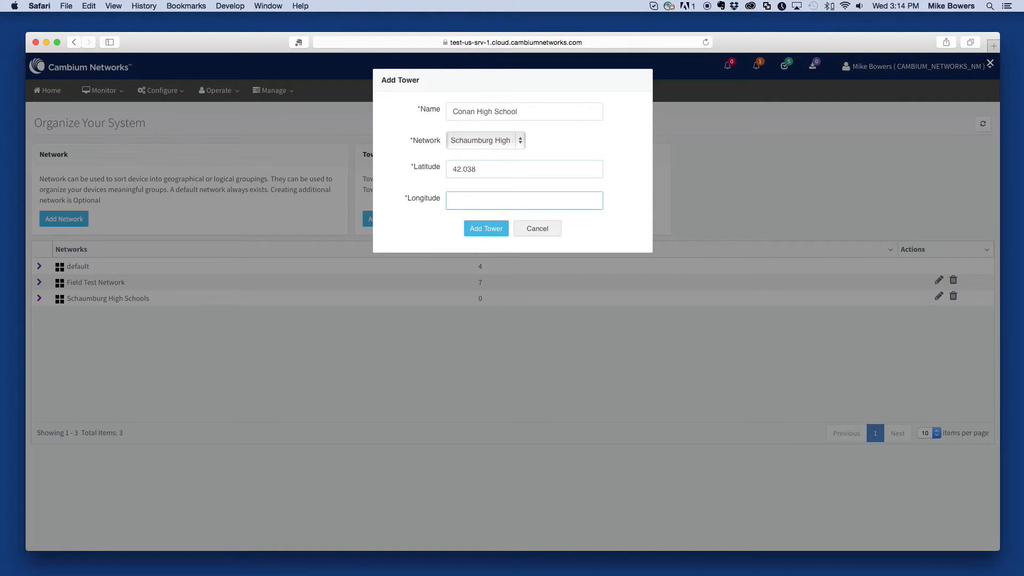
pyautogui.write('-88.064')
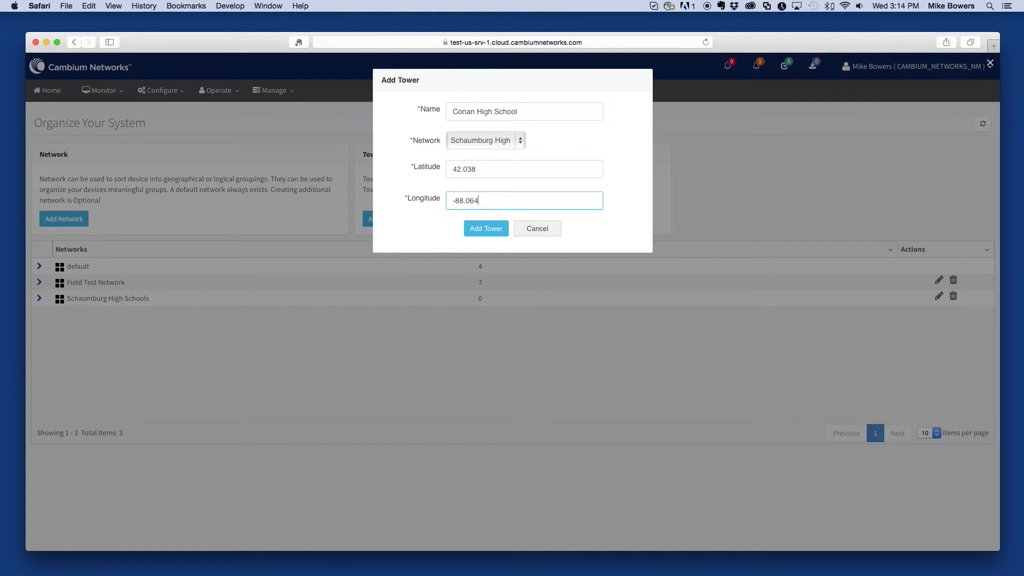
pyautogui.click(487, 228)
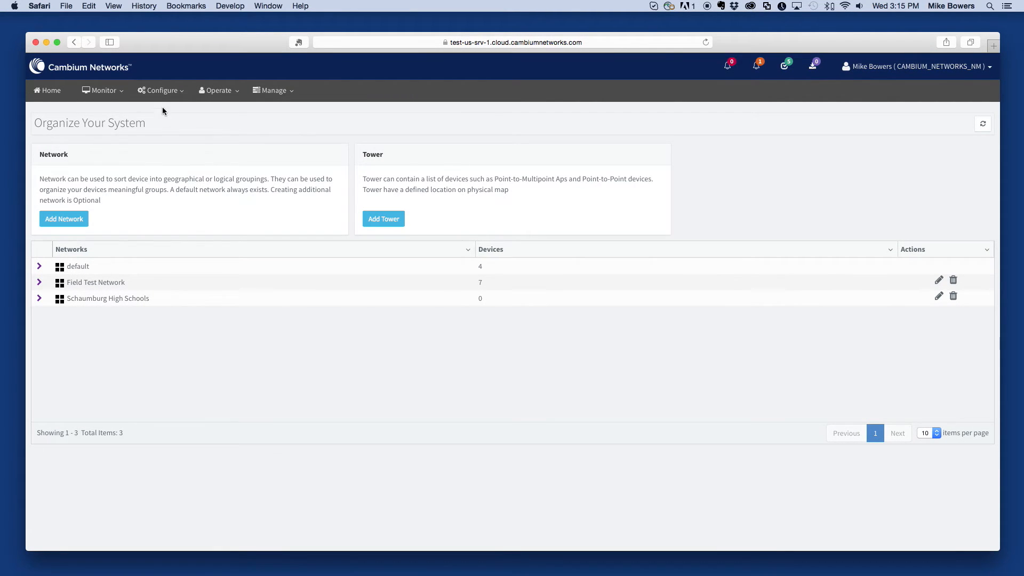
# Show the system dashboard via Monitor, listing Schaumburg High Schools and tower markers.
pyautogui.click(102, 89)
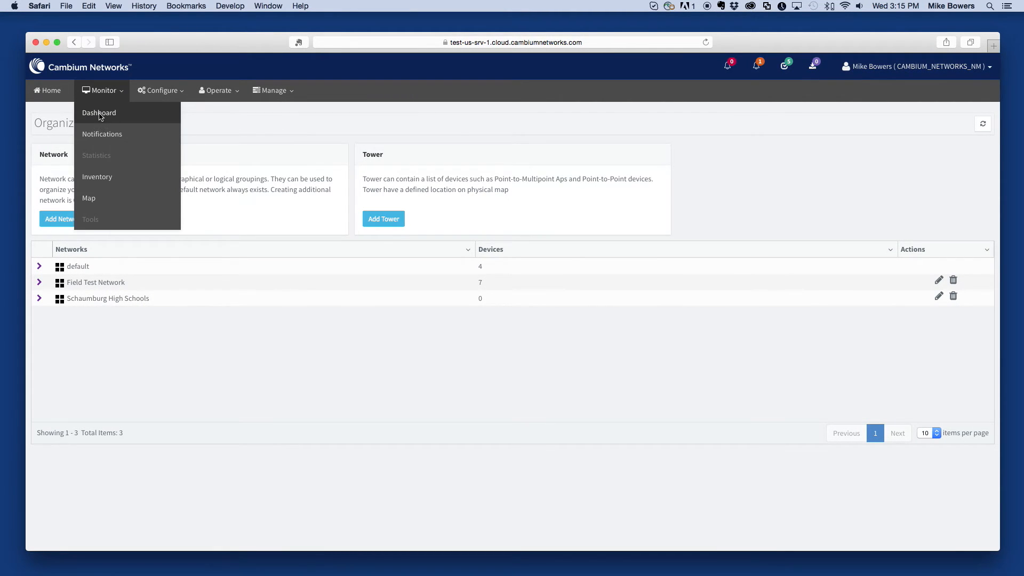
pyautogui.click(98, 112)
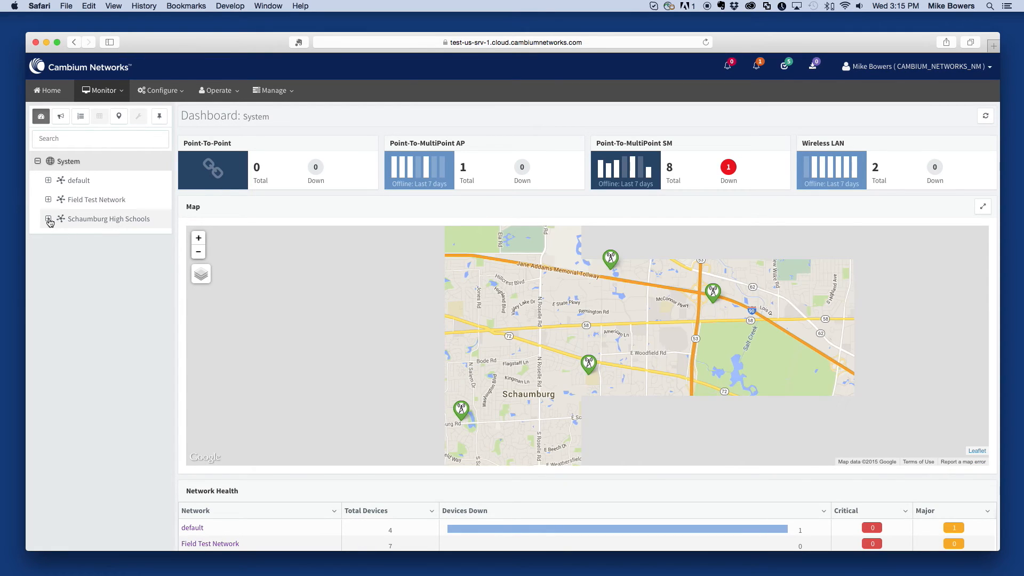